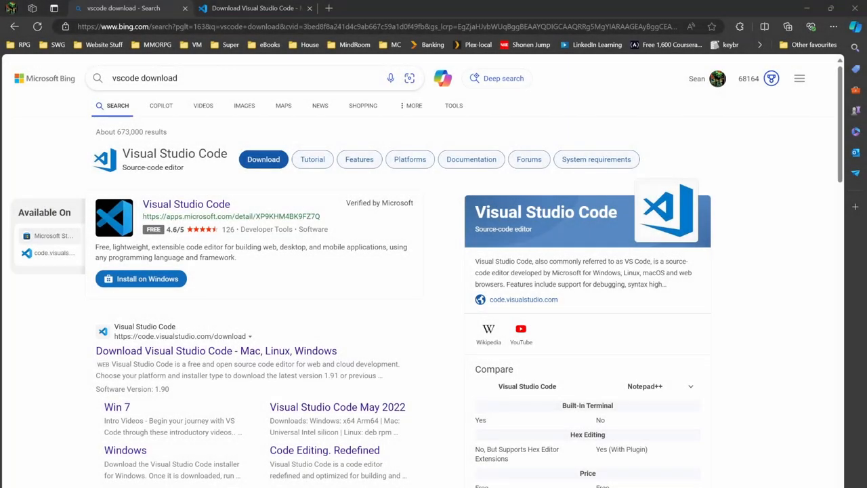
pyautogui.moveTo(249, 292)
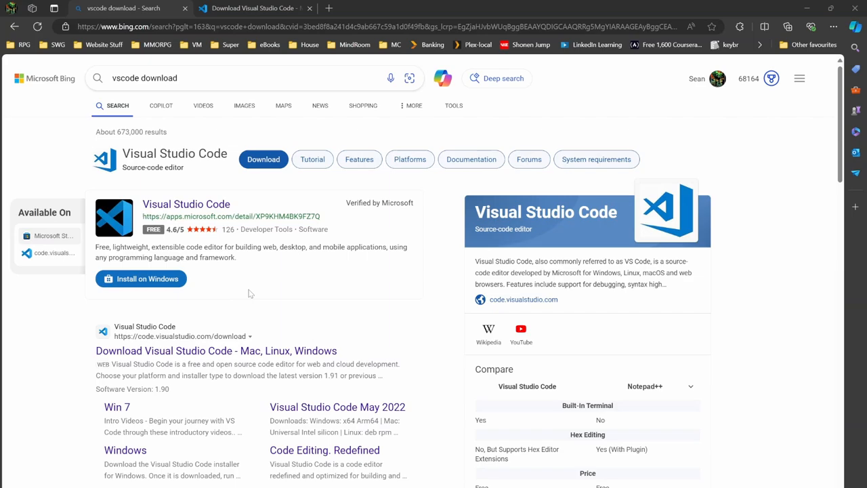
pyautogui.moveTo(255, 309)
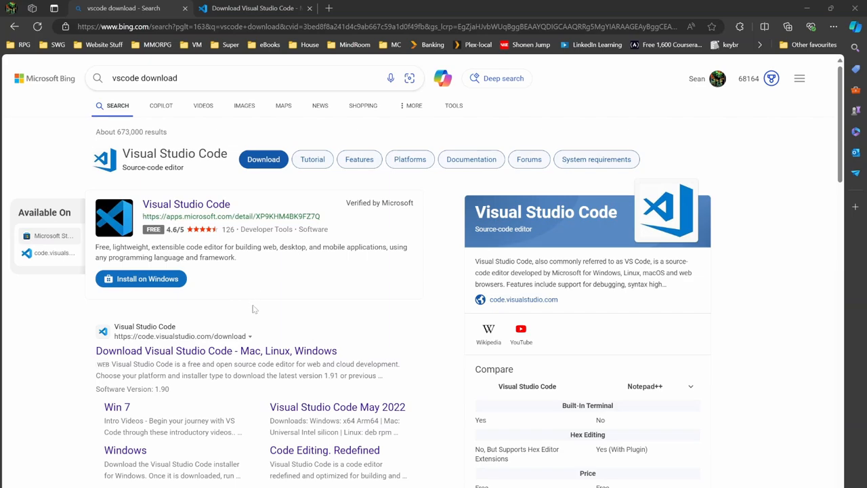
# Step: Open the 'Download Visual Studio Code - Mac, Linux, Windows' link from the Bing results
pyautogui.click(255, 77)
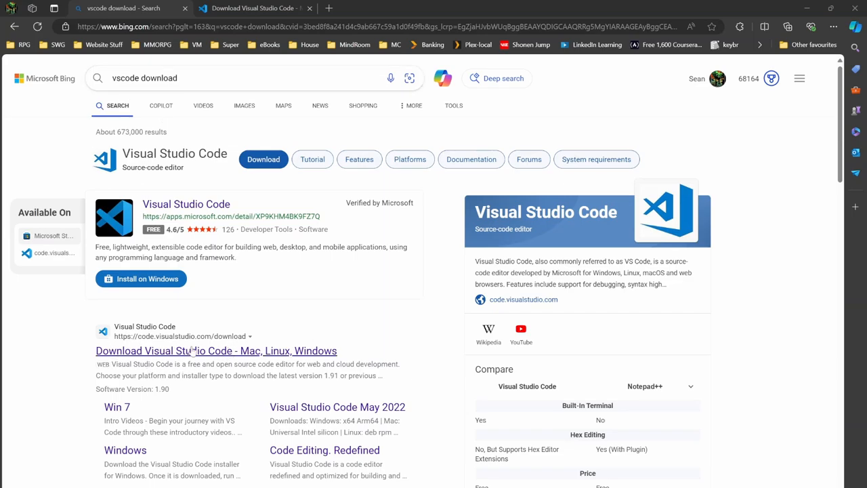
pyautogui.moveTo(149, 342)
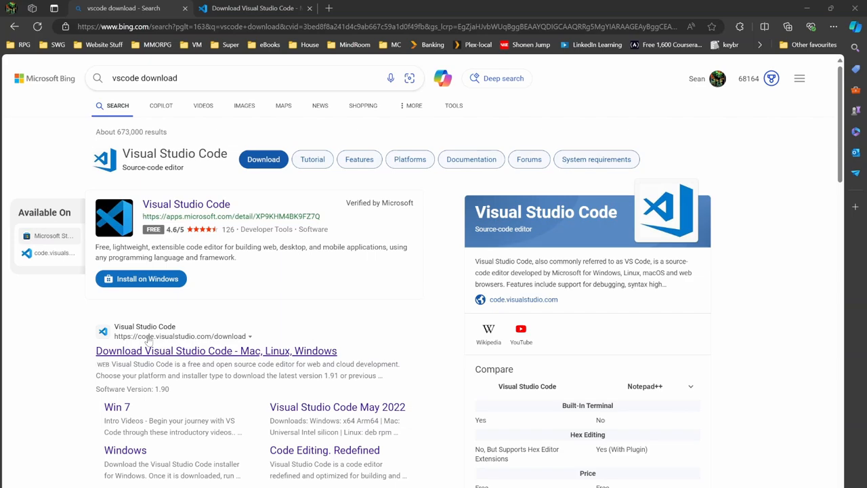
pyautogui.moveTo(230, 338)
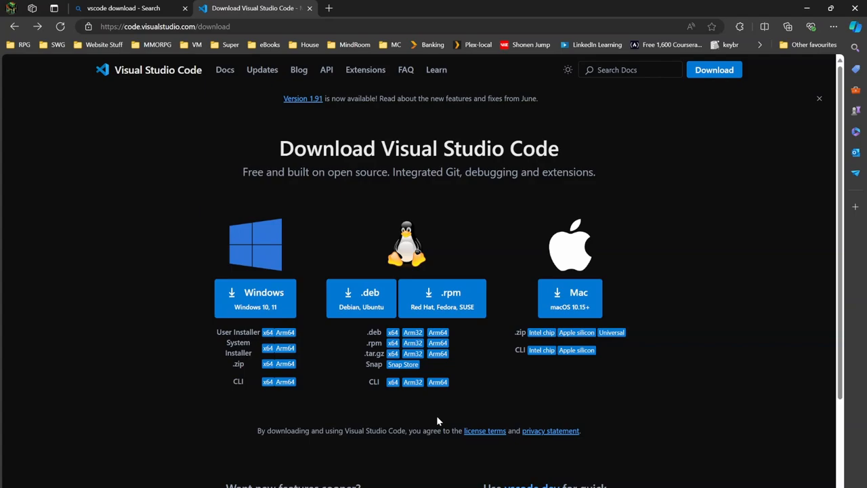
pyautogui.moveTo(495, 310)
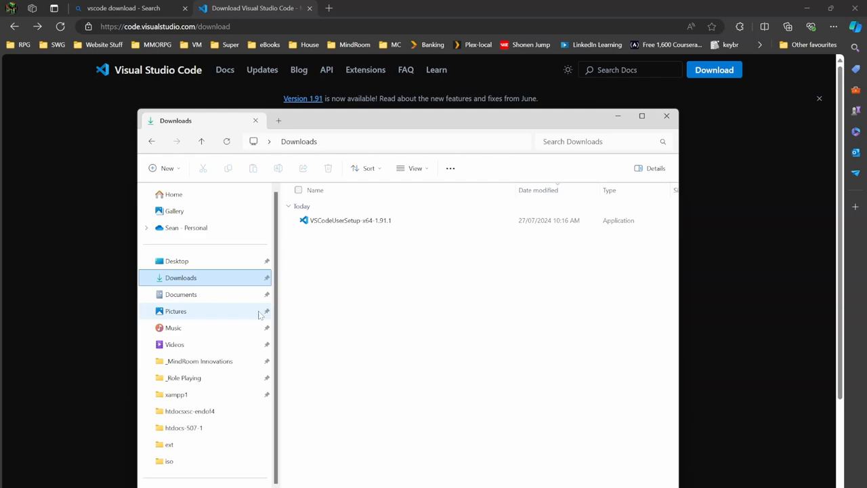
# Step: Launch VSCodeUserSetup and accept the license agreement
pyautogui.click(349, 220)
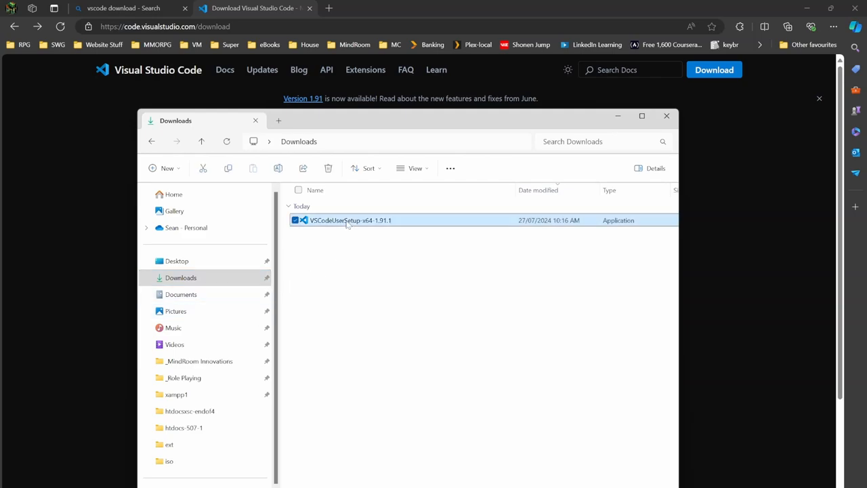
pyautogui.doubleClick(350, 219)
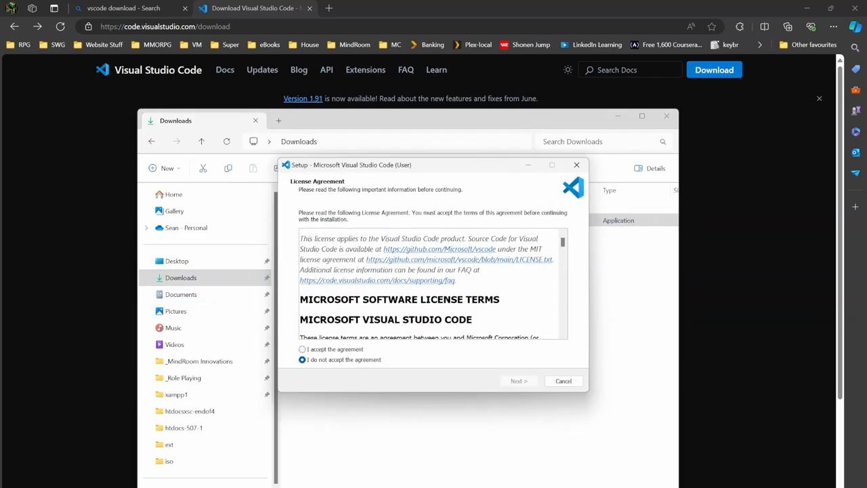
pyautogui.click(302, 349)
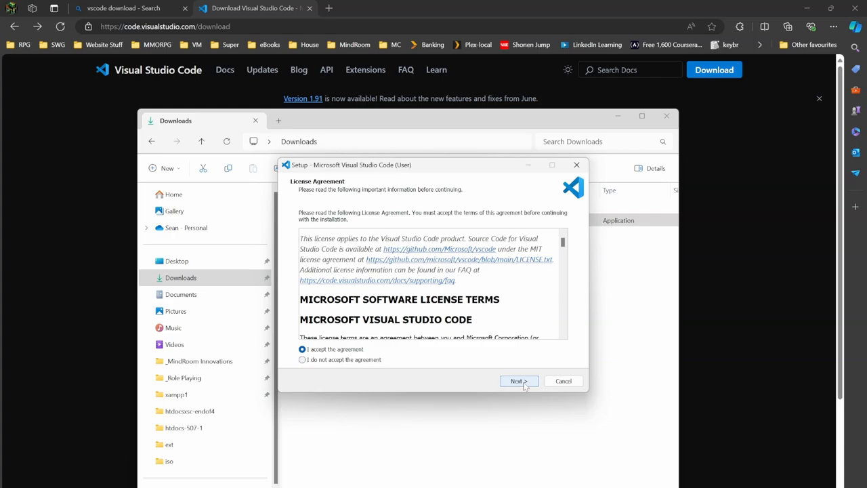
pyautogui.click(518, 381)
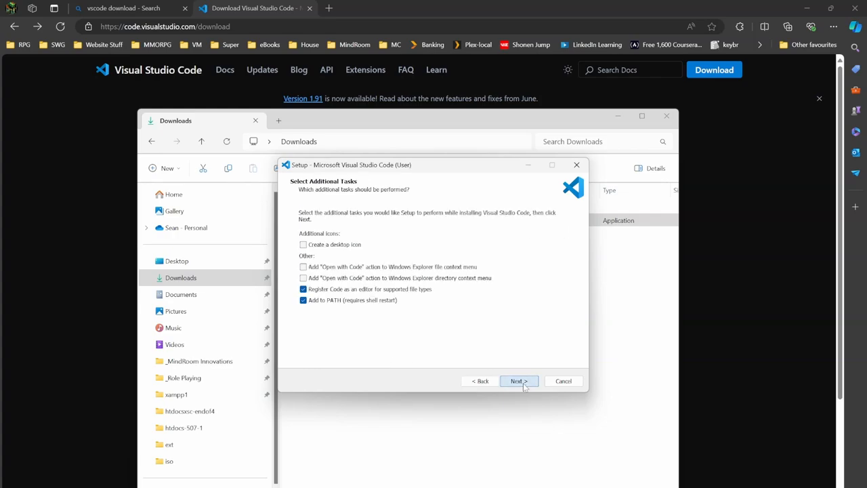
# Step: Add both 'Open with Code' context-menu options and reach the ready-to-install summary
pyautogui.click(303, 266)
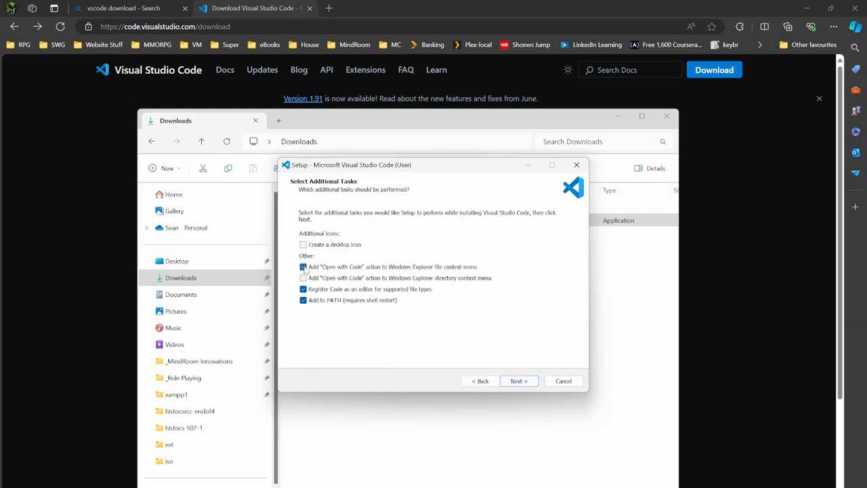
pyautogui.click(304, 277)
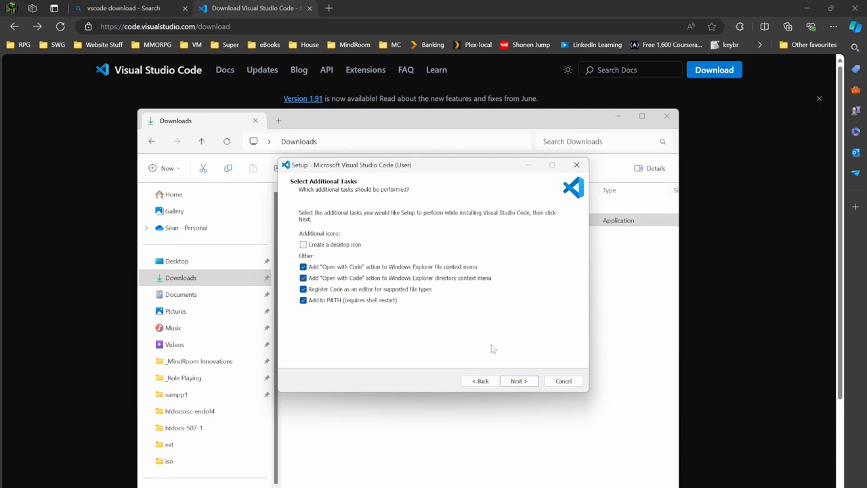
pyautogui.click(518, 380)
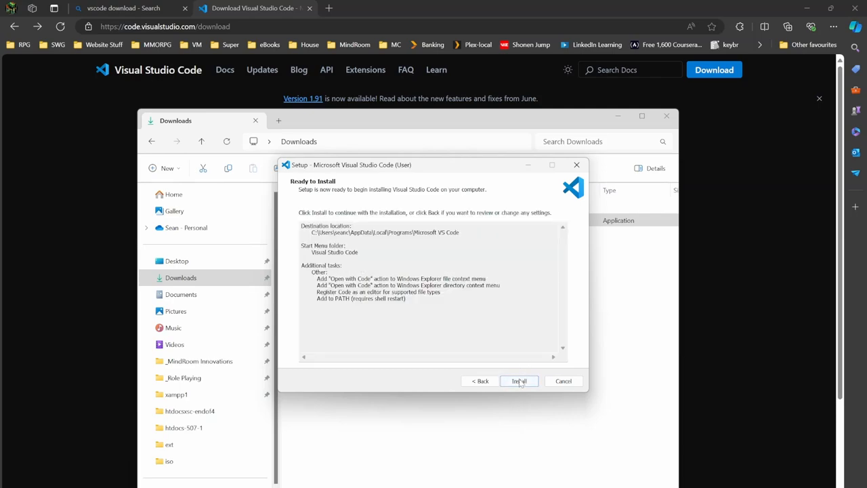
# Step: Install Visual Studio Code and finish setup with 'Launch Visual Studio Code' kept checked
pyautogui.click(518, 380)
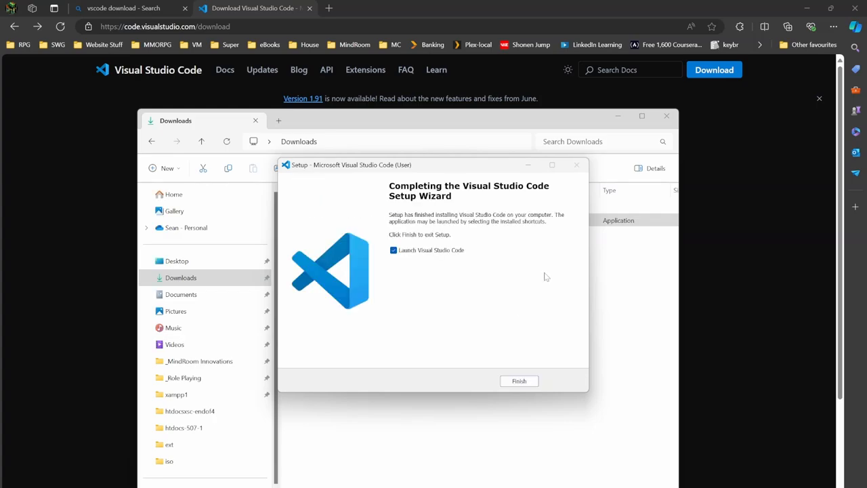
pyautogui.moveTo(509, 349)
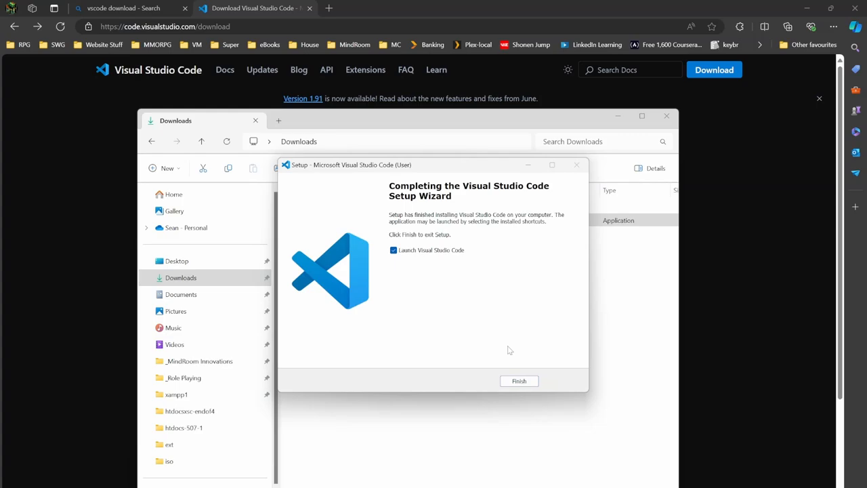
pyautogui.click(519, 380)
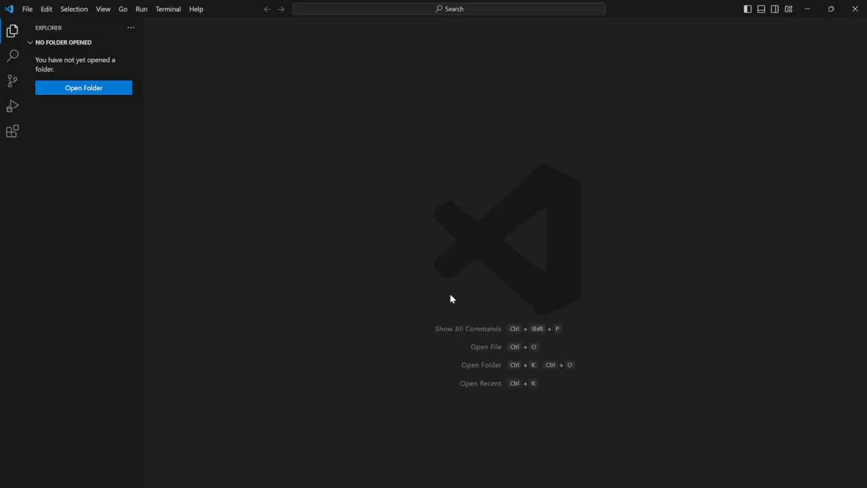
pyautogui.moveTo(227, 222)
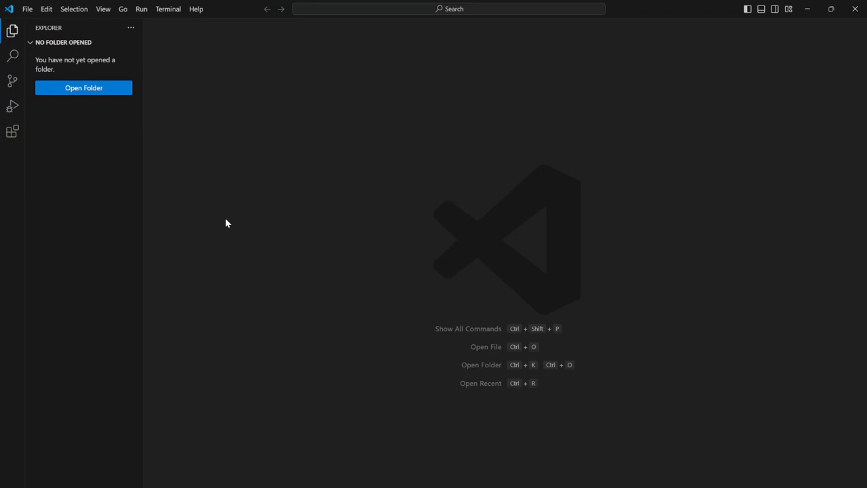
pyautogui.moveTo(81, 42)
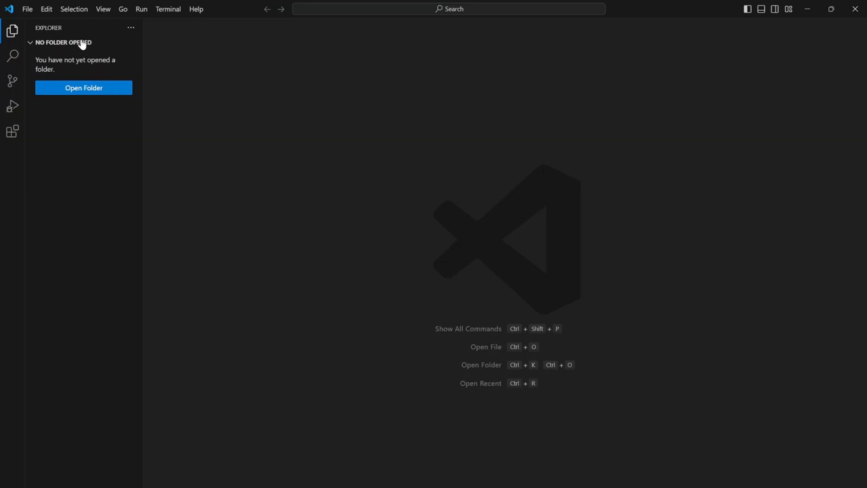
pyautogui.moveTo(237, 308)
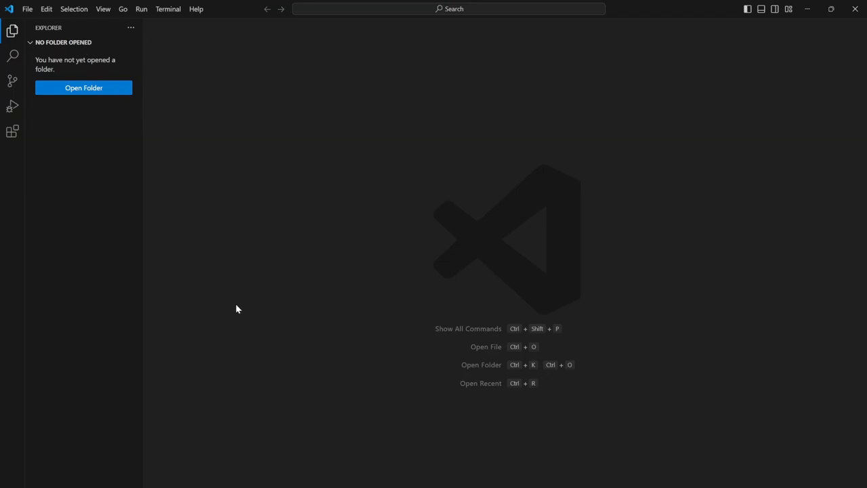
pyautogui.moveTo(235, 301)
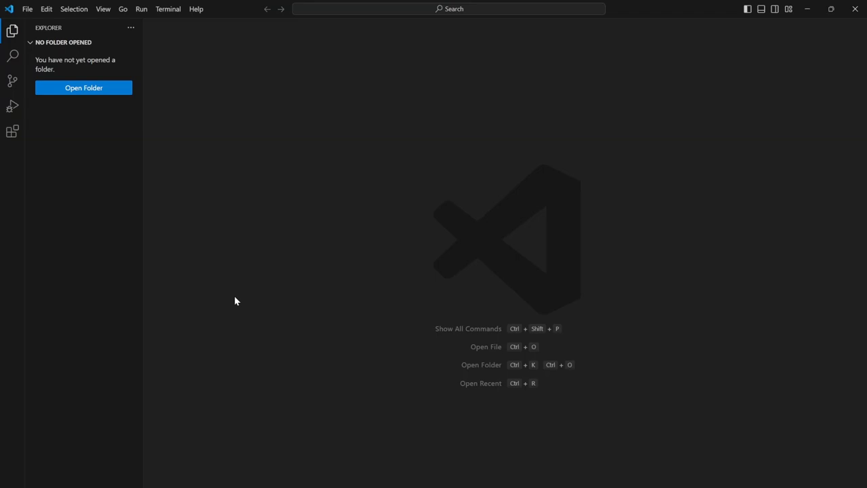
pyautogui.moveTo(400, 353)
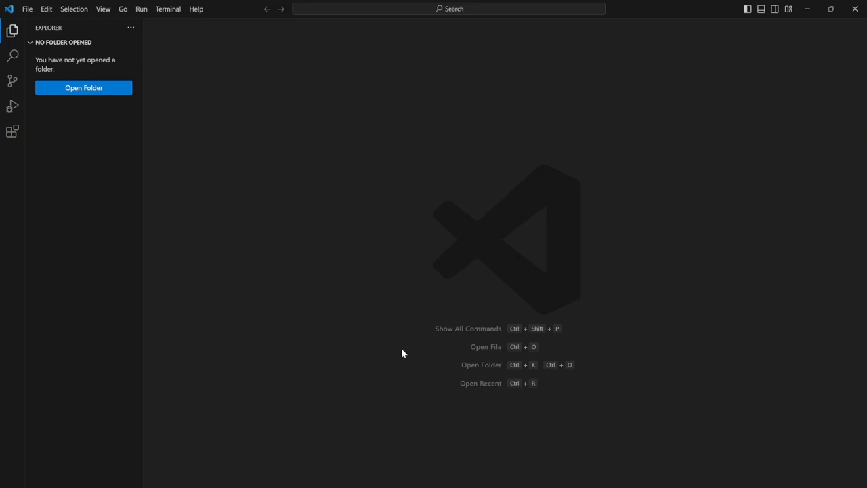
pyautogui.moveTo(249, 482)
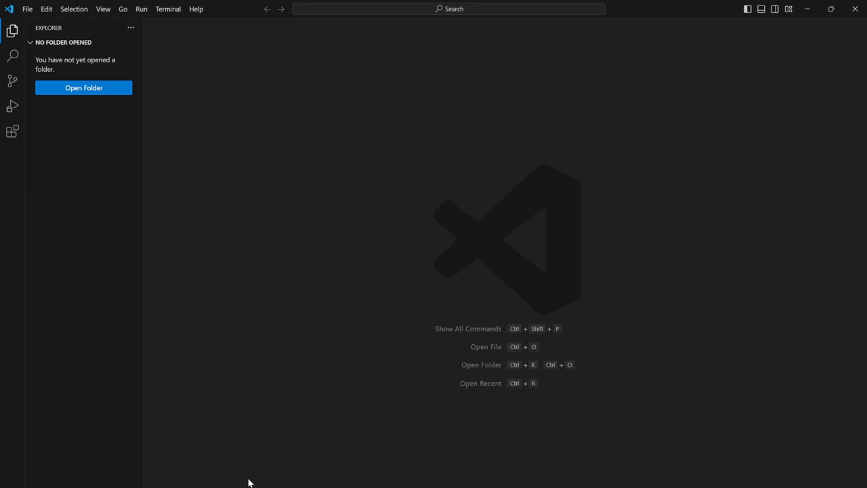
pyautogui.moveTo(176, 235)
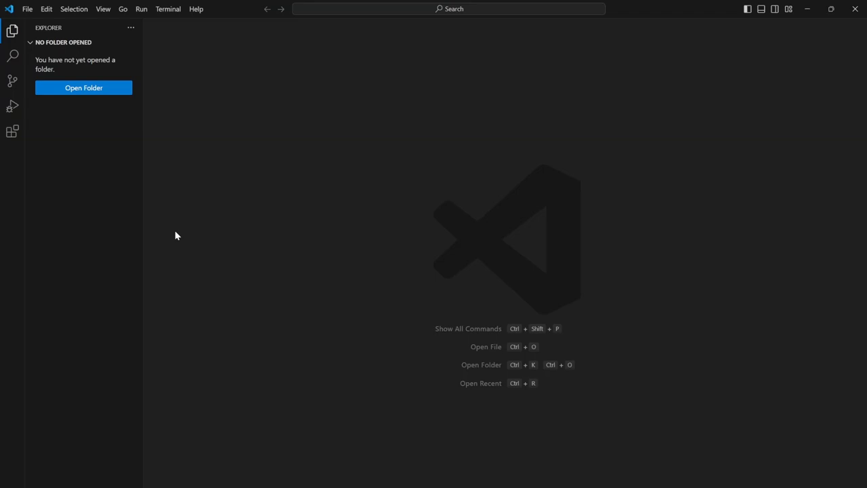
pyautogui.moveTo(109, 150)
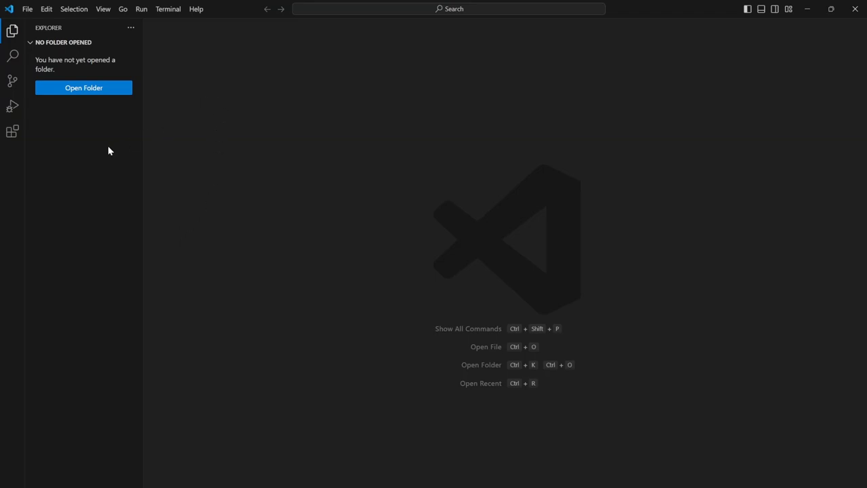
pyautogui.moveTo(12, 130)
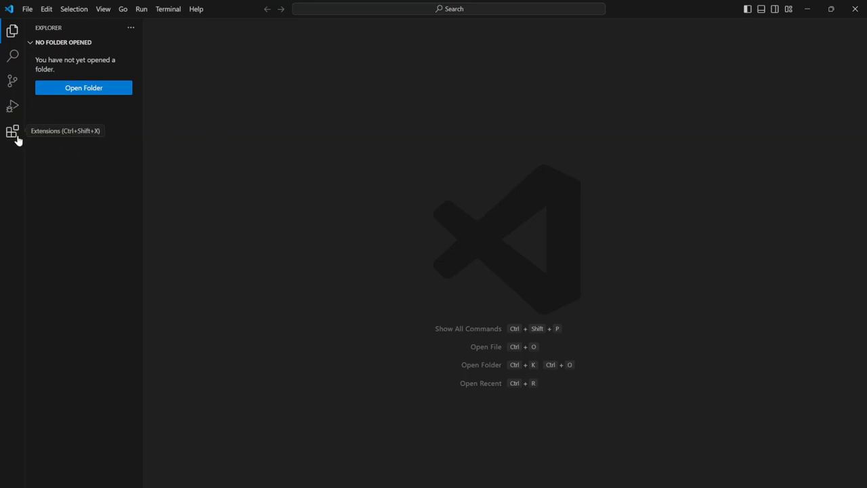
# Step: Install the Live Server extension by Ritwick Dey from the Extensions marketplace
pyautogui.click(12, 130)
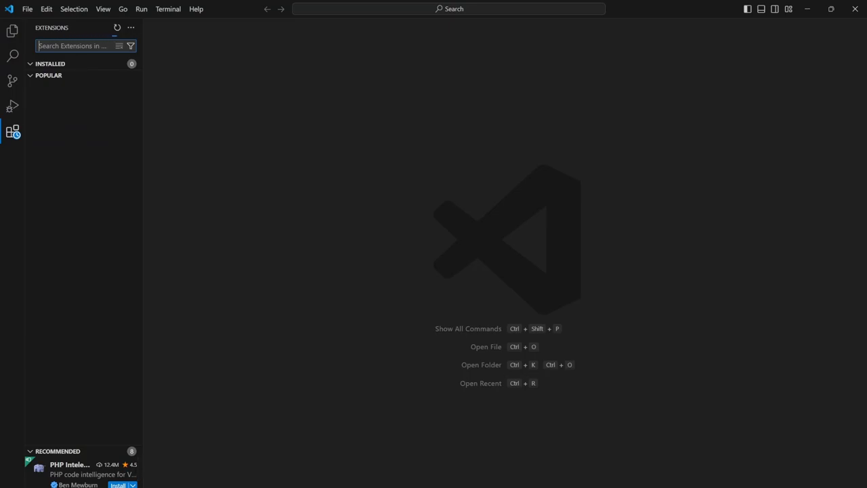
pyautogui.write('live server')
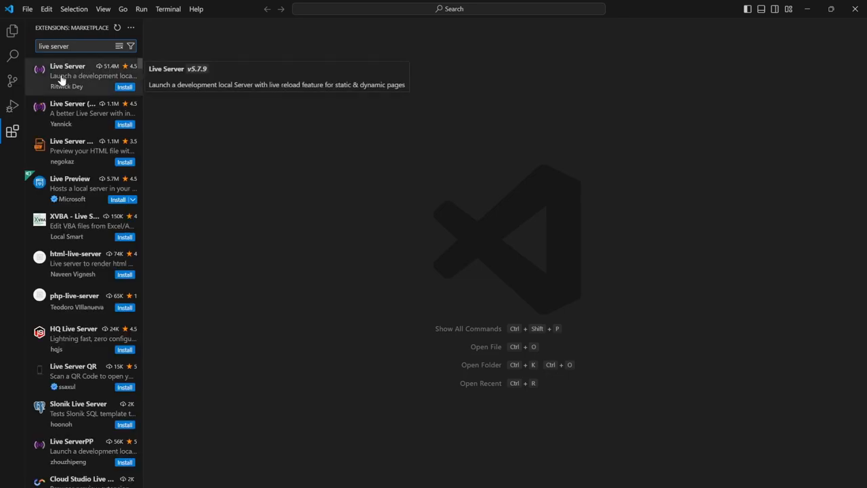
pyautogui.click(75, 76)
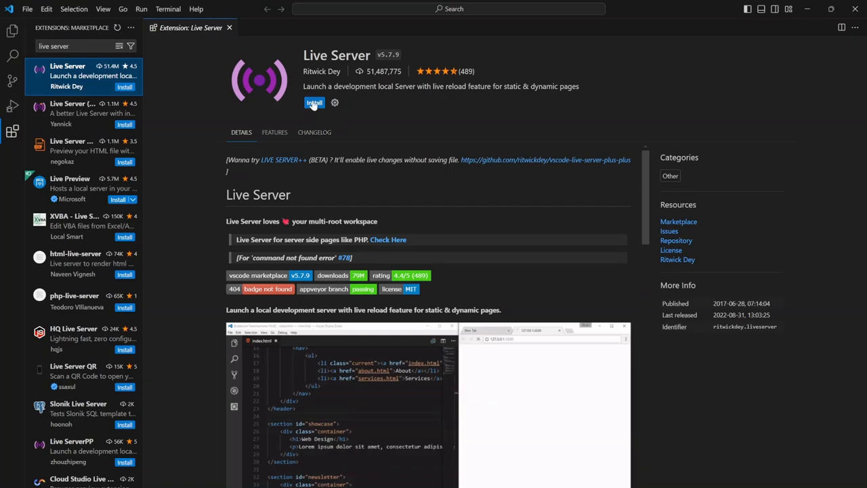
pyautogui.click(314, 103)
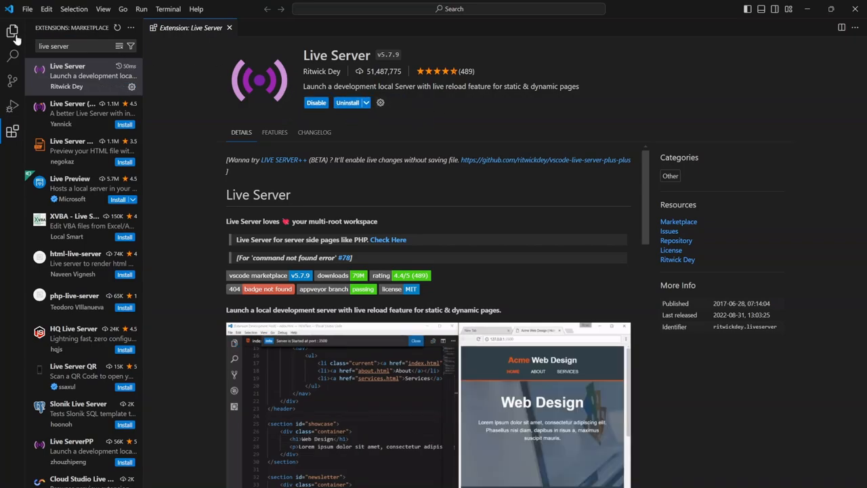
# Step: Return to the Explorer view with the extension details closed
pyautogui.click(12, 32)
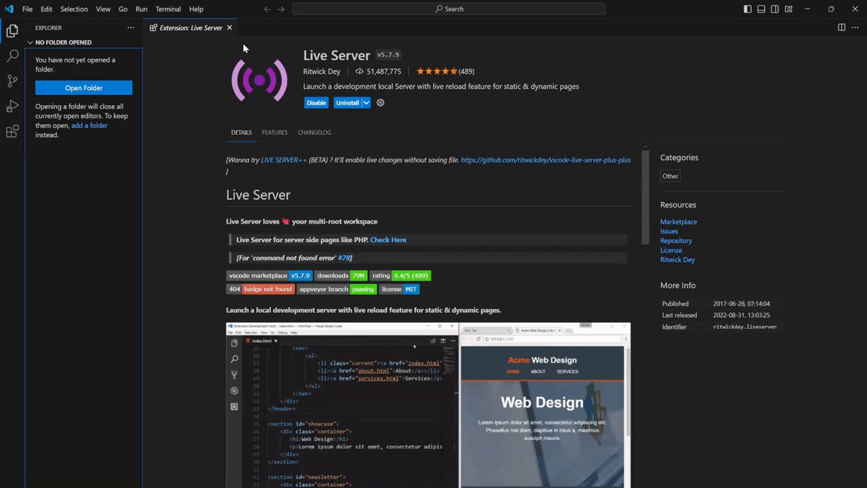
pyautogui.click(229, 27)
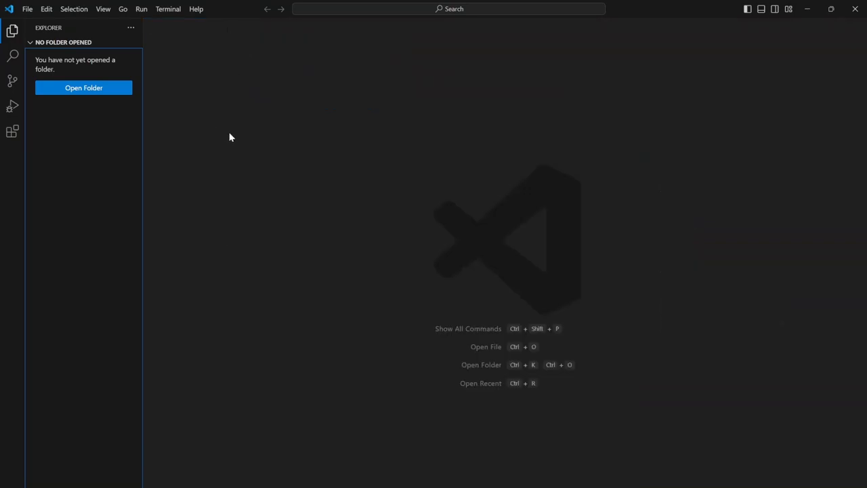
pyautogui.moveTo(68, 60)
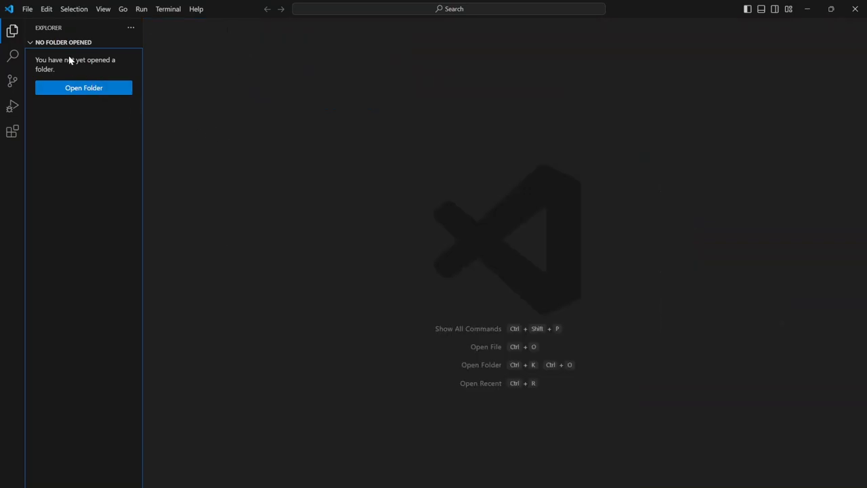
pyautogui.moveTo(162, 177)
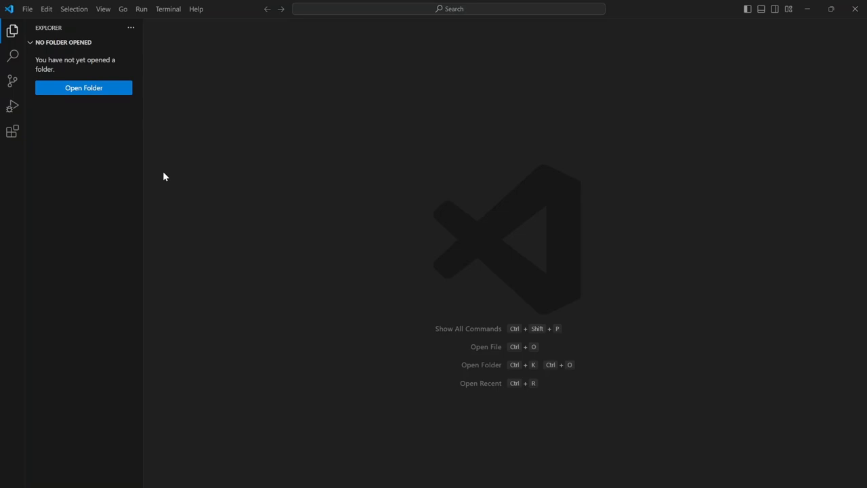
# Step: Create a new Desktop folder named 'test' and open it as the workspace
pyautogui.click(84, 87)
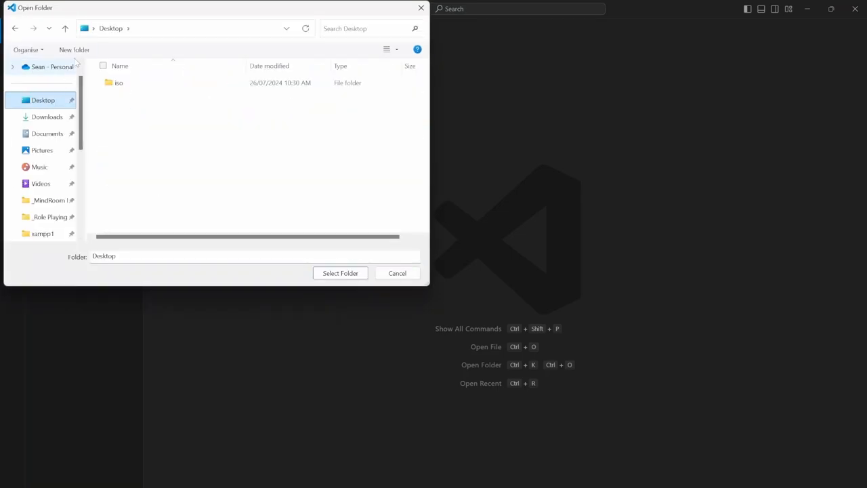
pyautogui.click(74, 49)
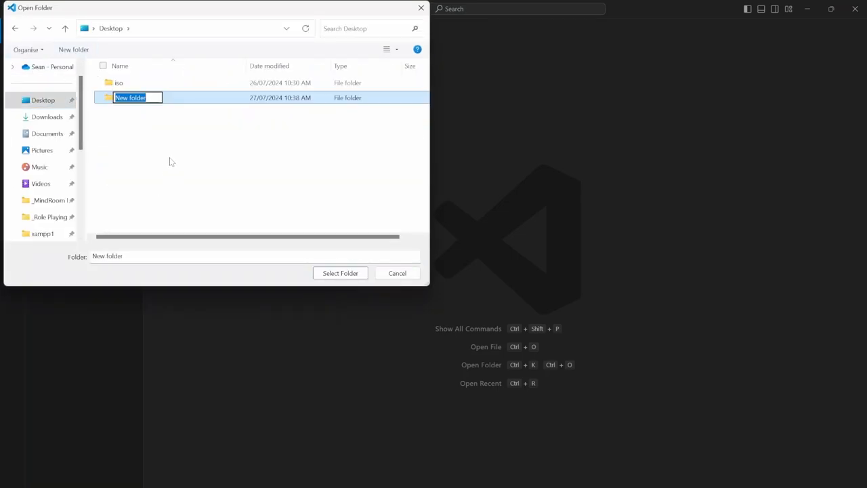
pyautogui.write('test')
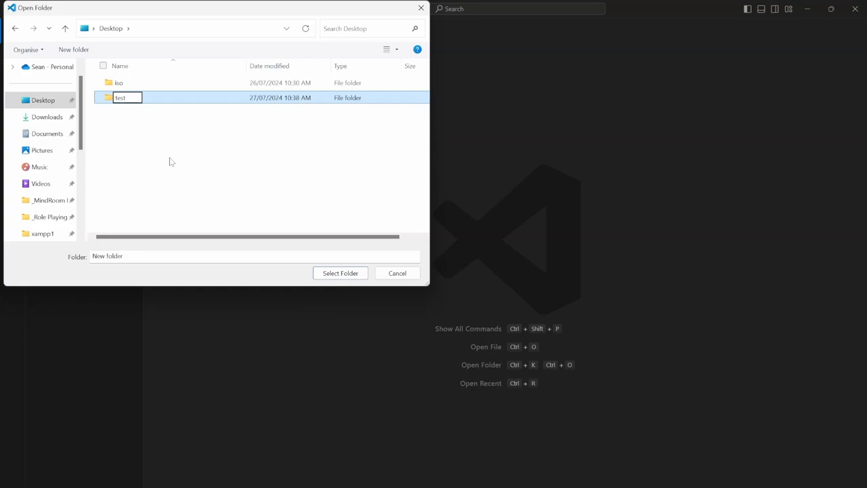
pyautogui.click(340, 272)
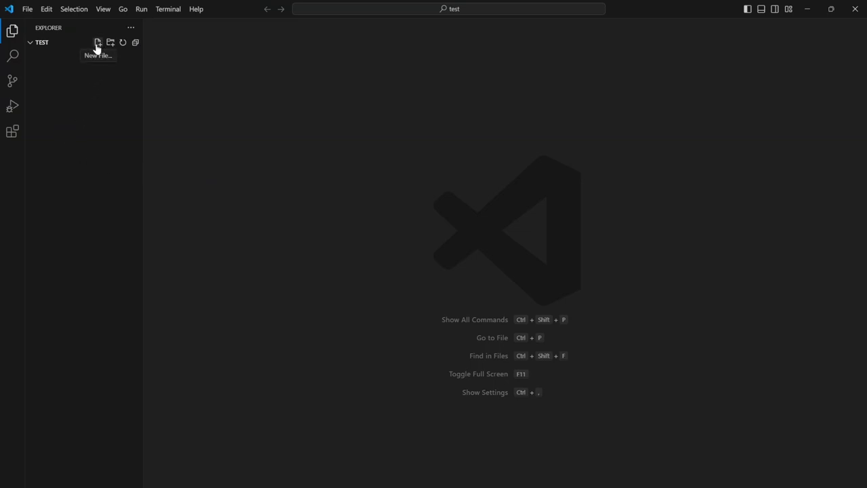
# Step: Create an empty index.html file in the test folder
pyautogui.click(98, 42)
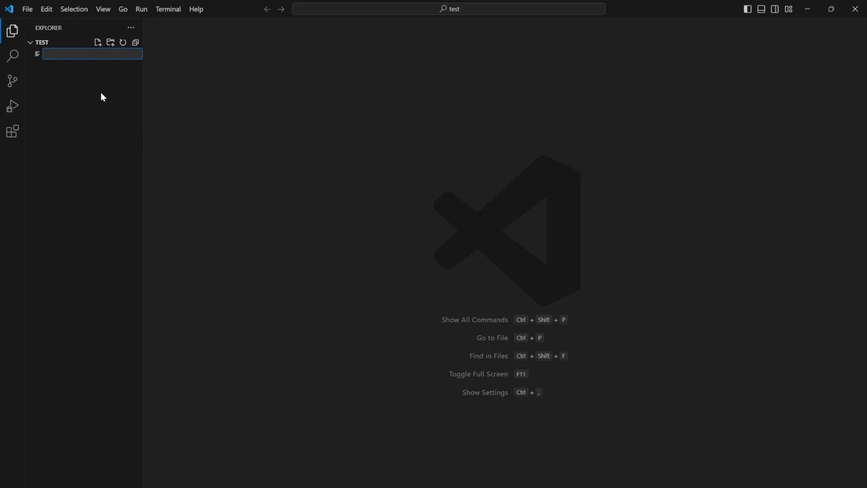
pyautogui.write('index.html')
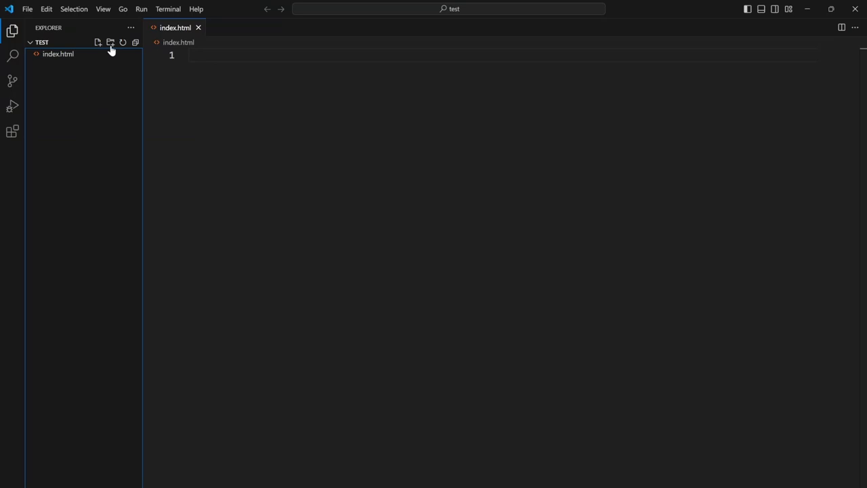
pyautogui.moveTo(109, 42)
pyautogui.write('css')
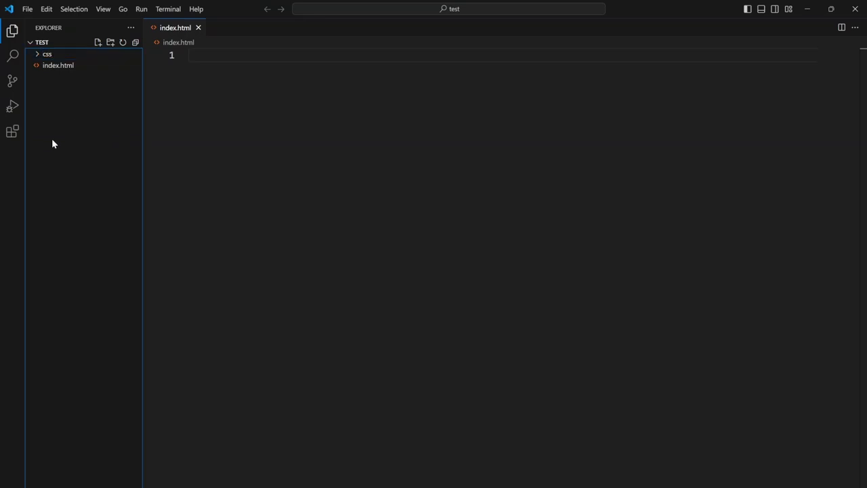
# Step: Create the css and pages subfolders beside index.html
pyautogui.click(98, 42)
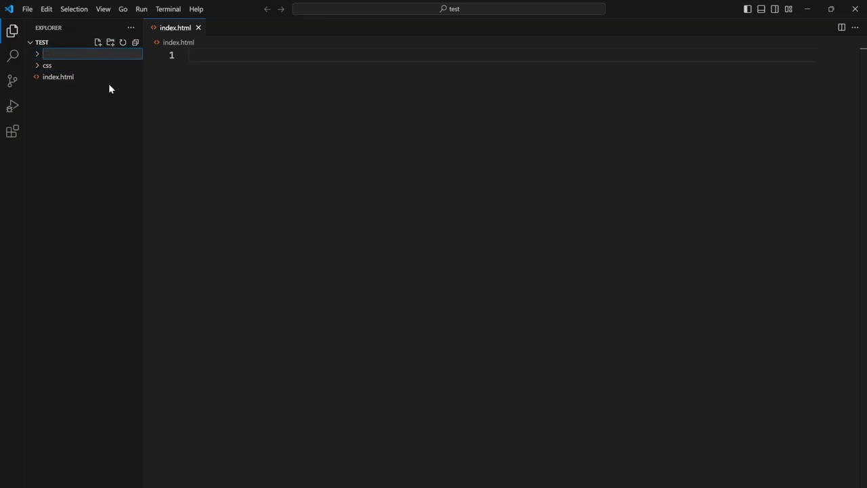
pyautogui.write('pages')
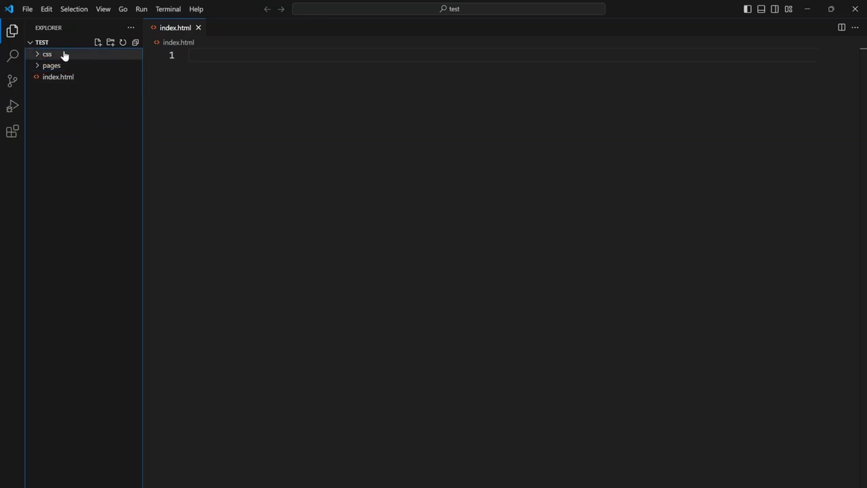
pyautogui.moveTo(73, 120)
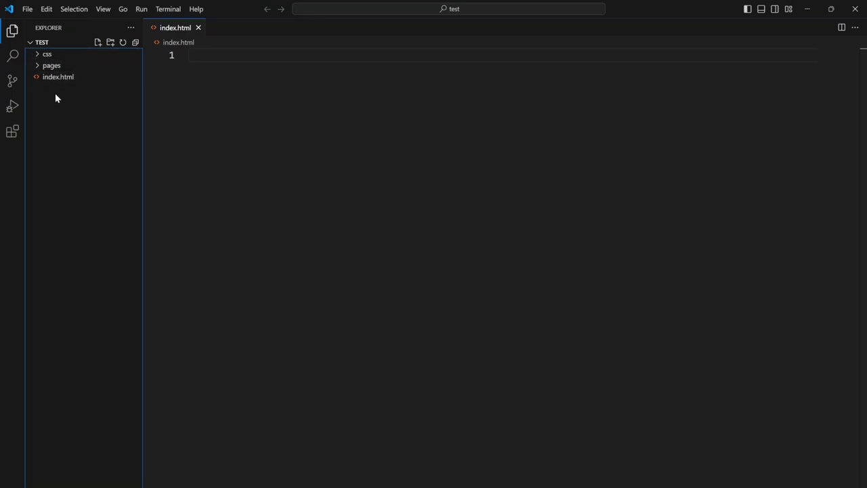
pyautogui.moveTo(46, 54)
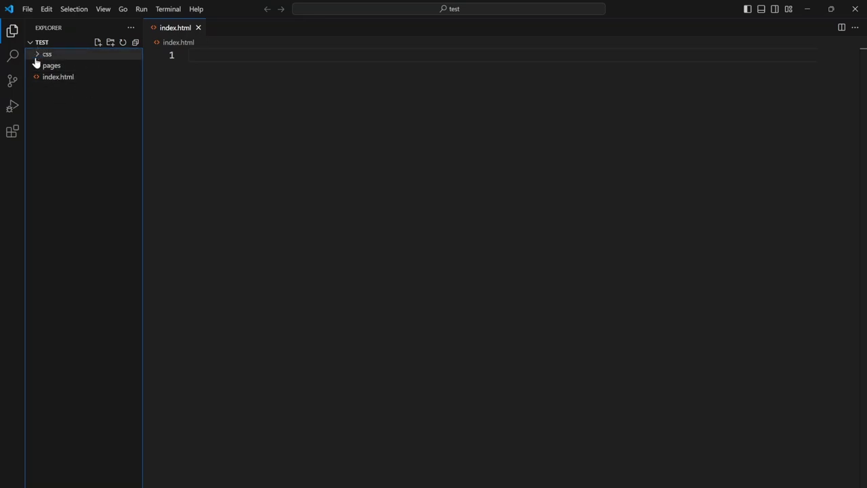